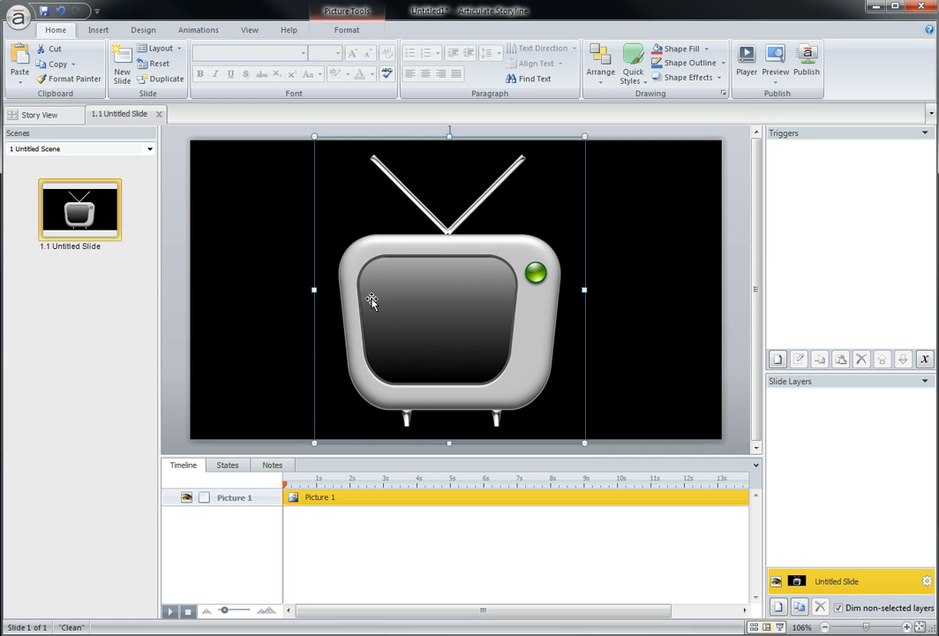
{"action": "mouse_move", "coordinate": [513, 326]}
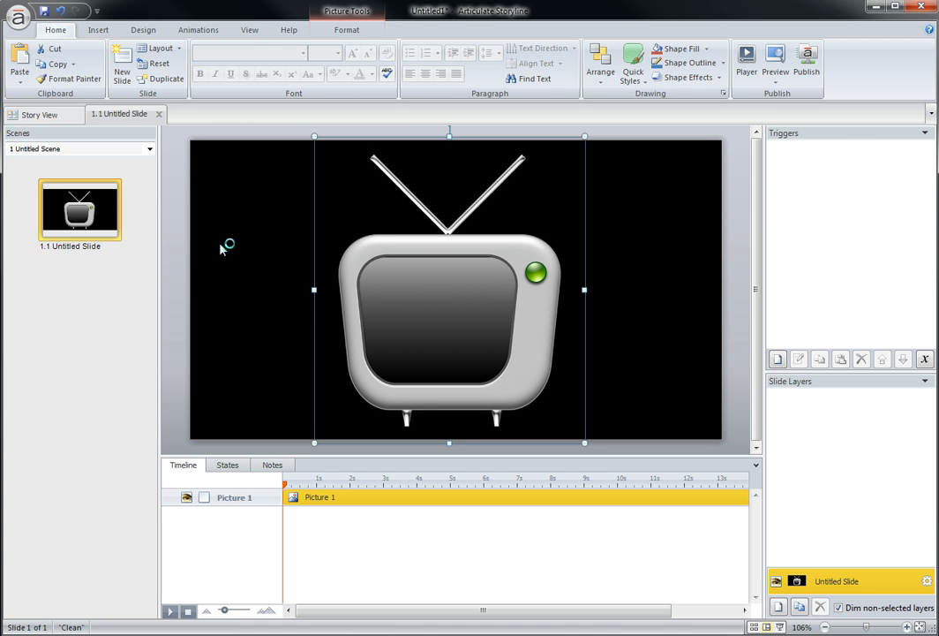
- Start Record Webcam from the Insert tab's Video menu to show a live camera preview
{"action": "left_click", "coordinate": [98, 30]}
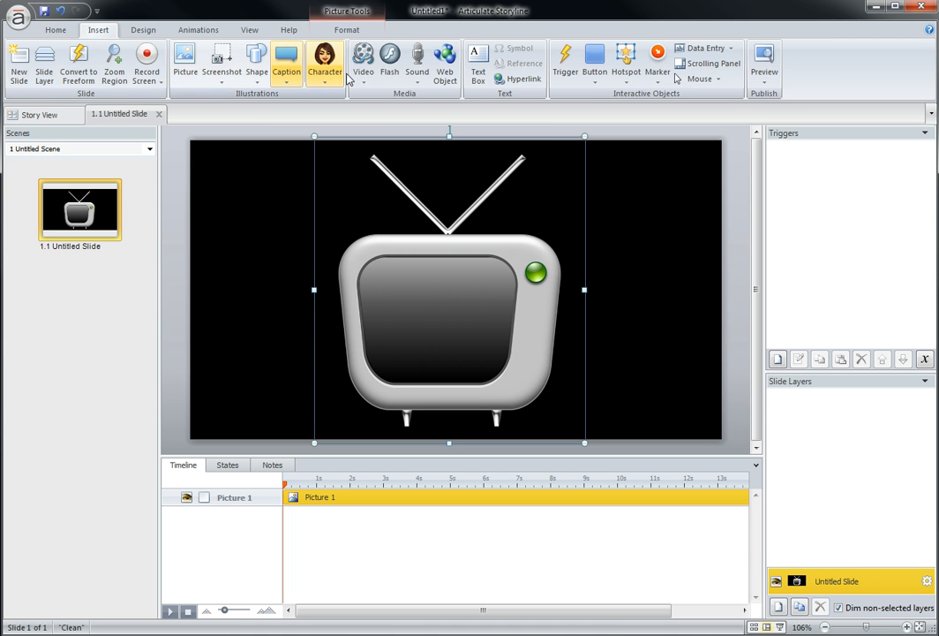
{"action": "left_click", "coordinate": [363, 62]}
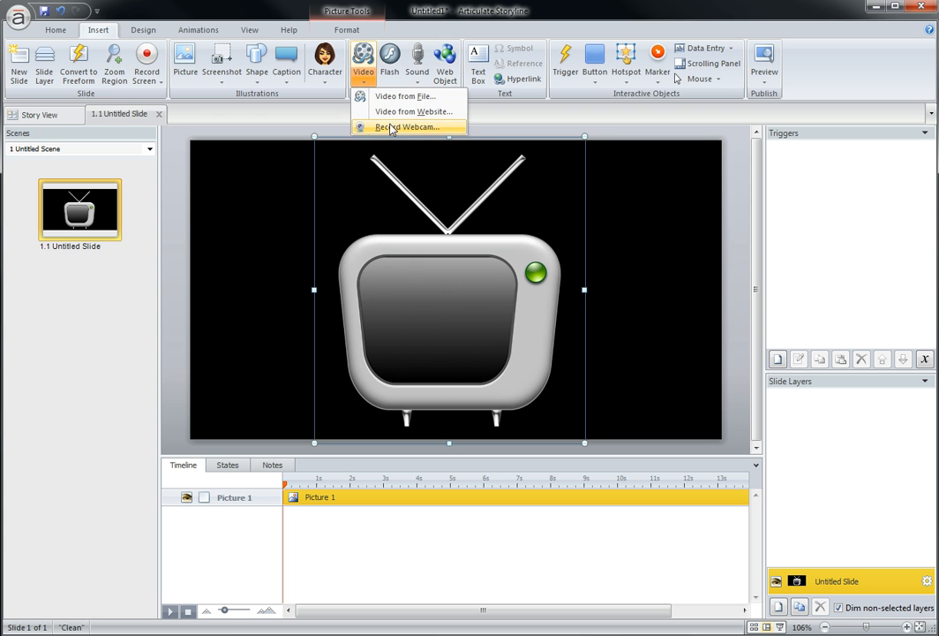
{"action": "left_click", "coordinate": [407, 126]}
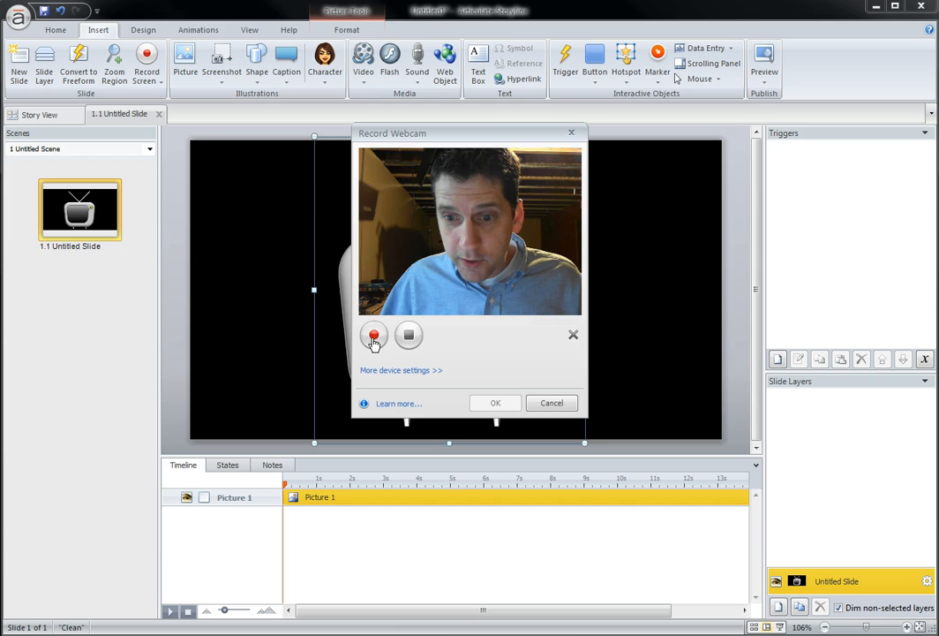
- Record a roughly 12-second webcam clip and insert it onto the slide as Video 1
{"action": "left_click", "coordinate": [373, 335]}
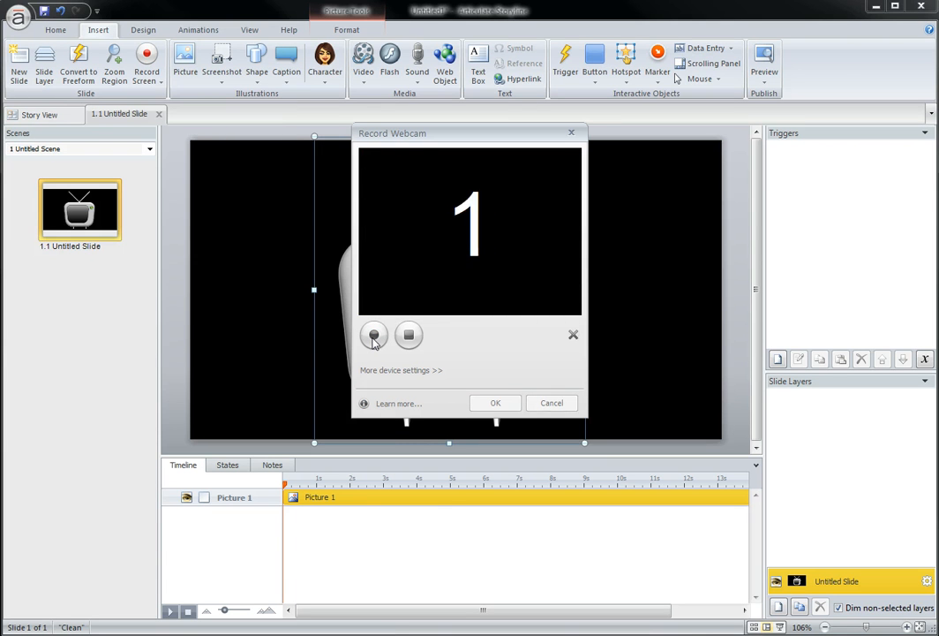
{"action": "left_click", "coordinate": [373, 334]}
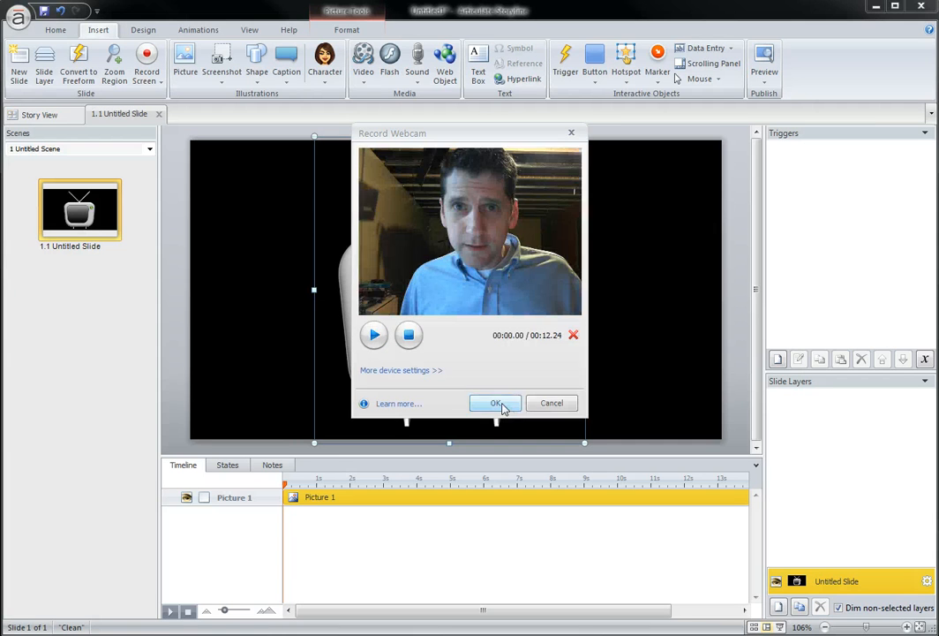
{"action": "left_click", "coordinate": [495, 403]}
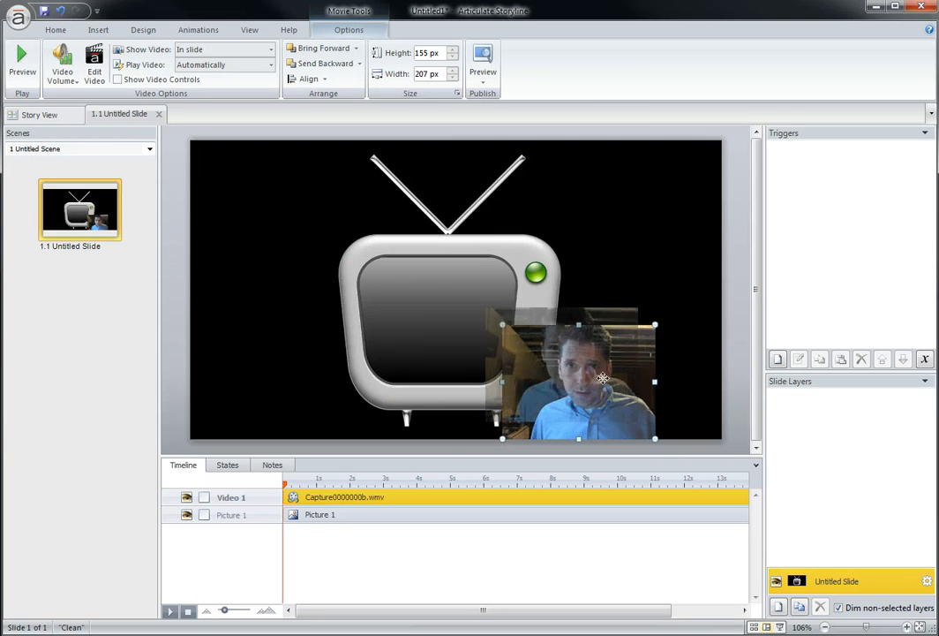
- Drag the webcam video onto the TV screen area of the picture
{"action": "left_click_drag", "start_coordinate": [578, 380], "coordinate": [427, 305]}
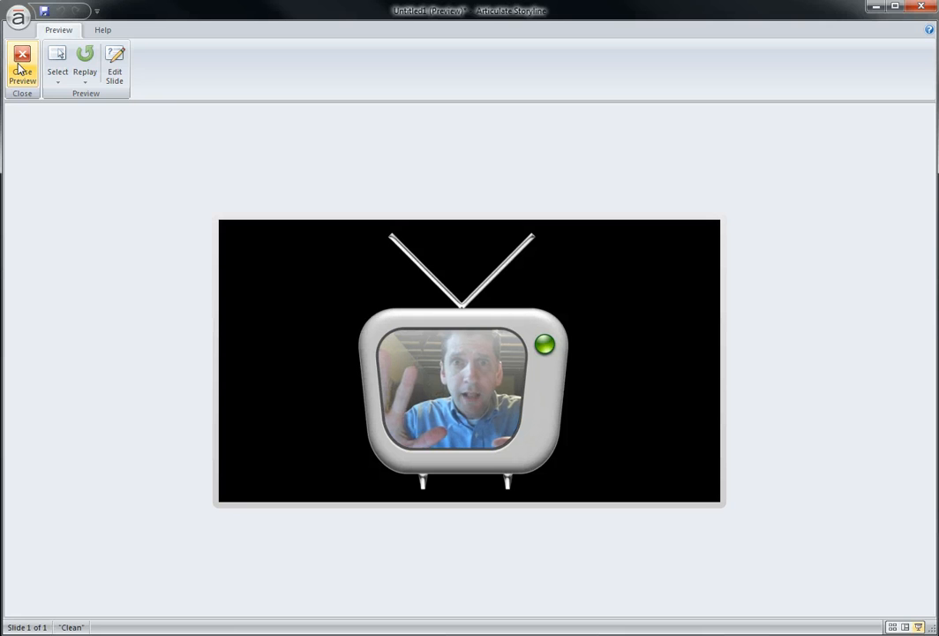
{"action": "mouse_move", "coordinate": [21, 64]}
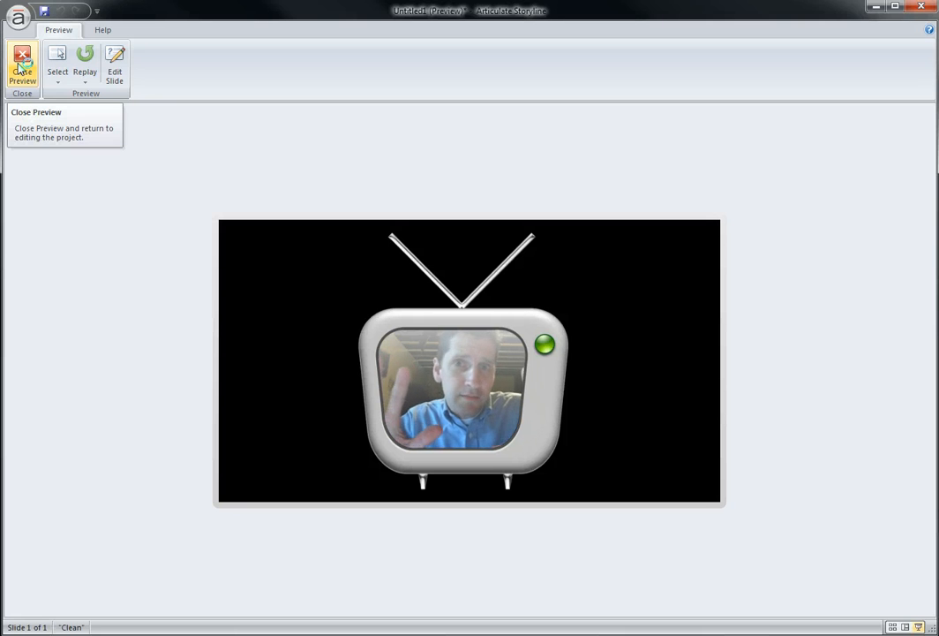
- Close the slide preview after watching the video play inside the TV
{"action": "left_click", "coordinate": [21, 66]}
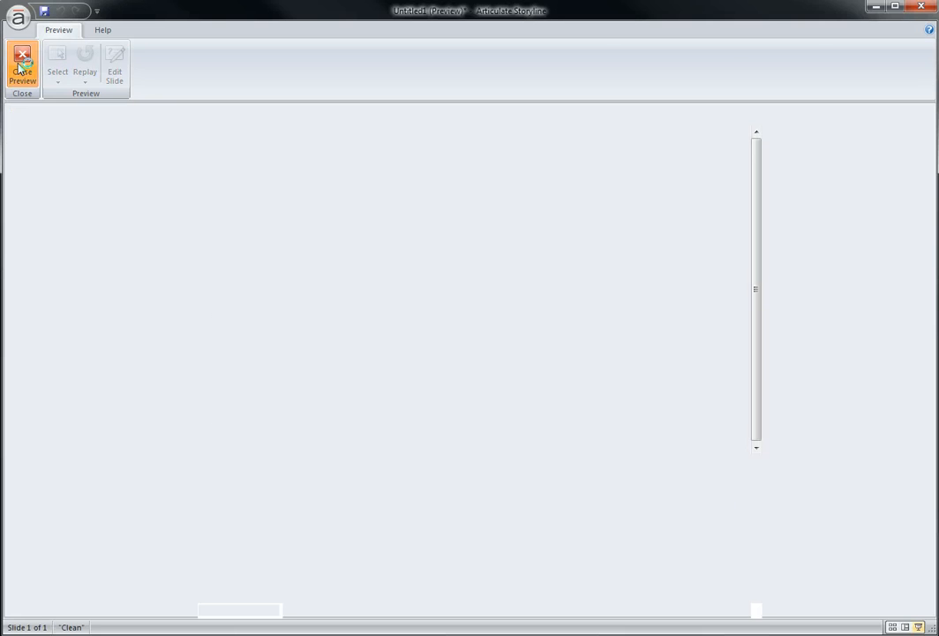
- Deselect everything to review the webcam clip framed inside the TV screen
{"action": "left_click", "coordinate": [21, 66]}
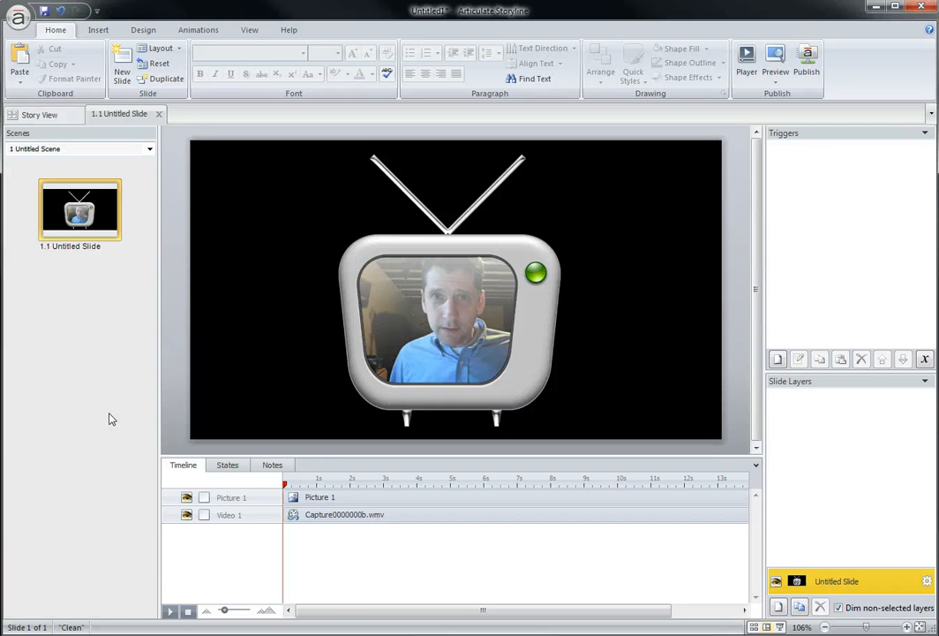
{"action": "mouse_move", "coordinate": [96, 449]}
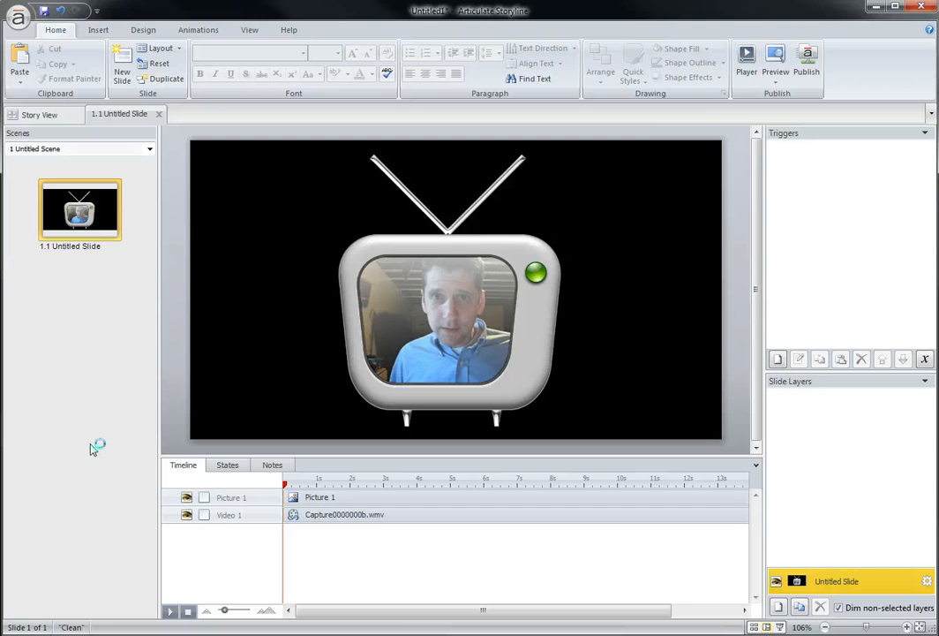